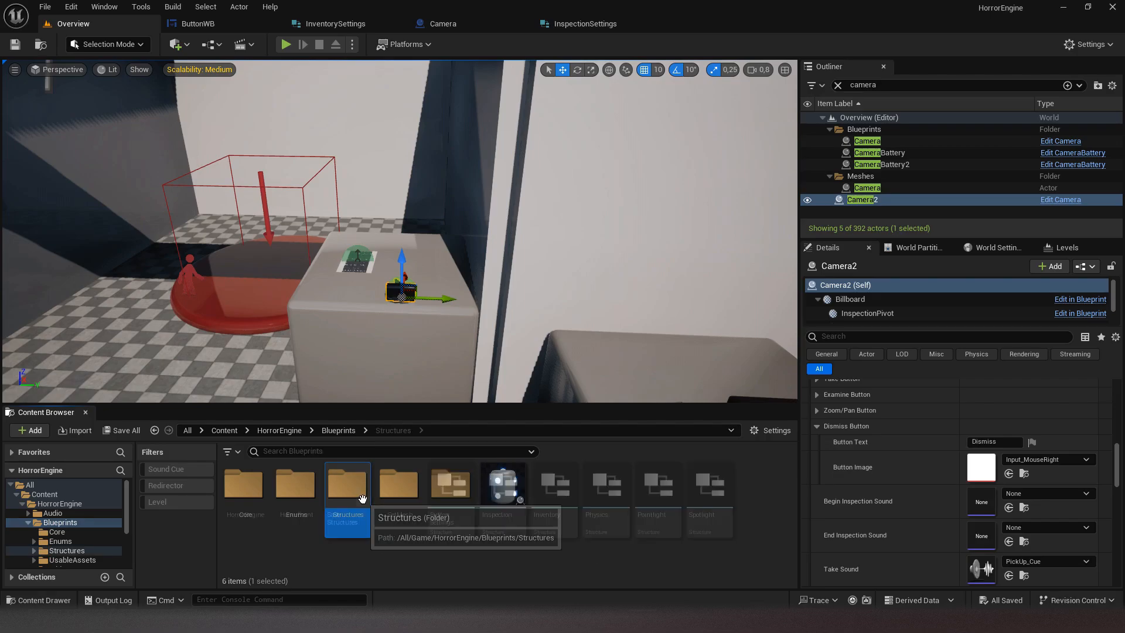
# Show the Structures folder contents in the Content Browser.
pyautogui.doubleClick(347, 484)
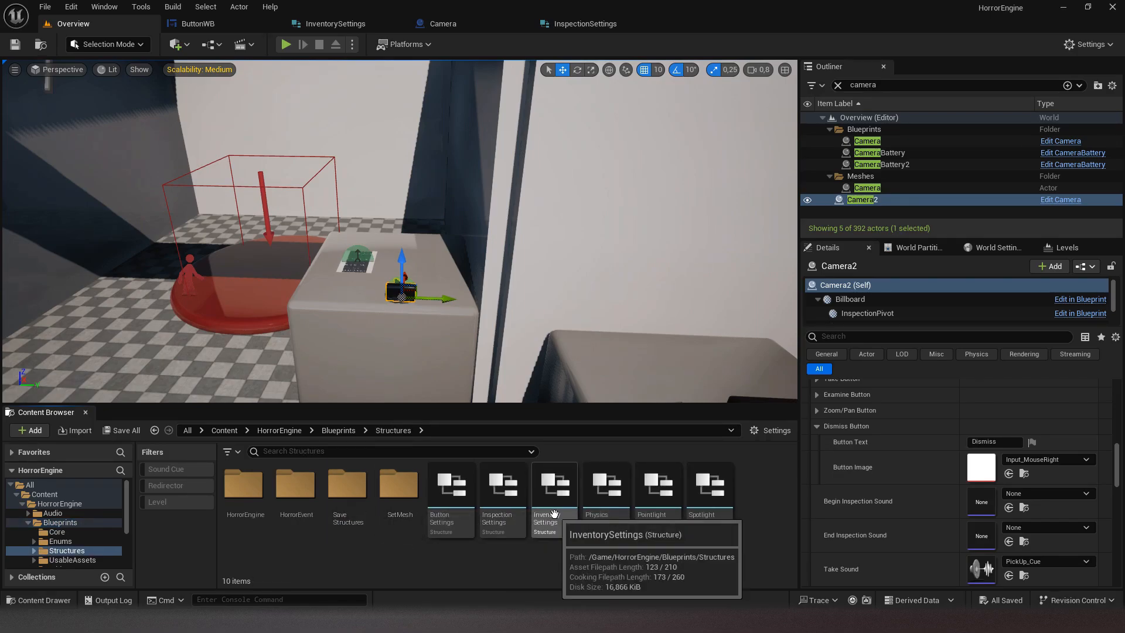
# Give InventorySettings T_TAB as close inventory image and T_LeftClick as interaction button image.
pyautogui.doubleClick(553, 484)
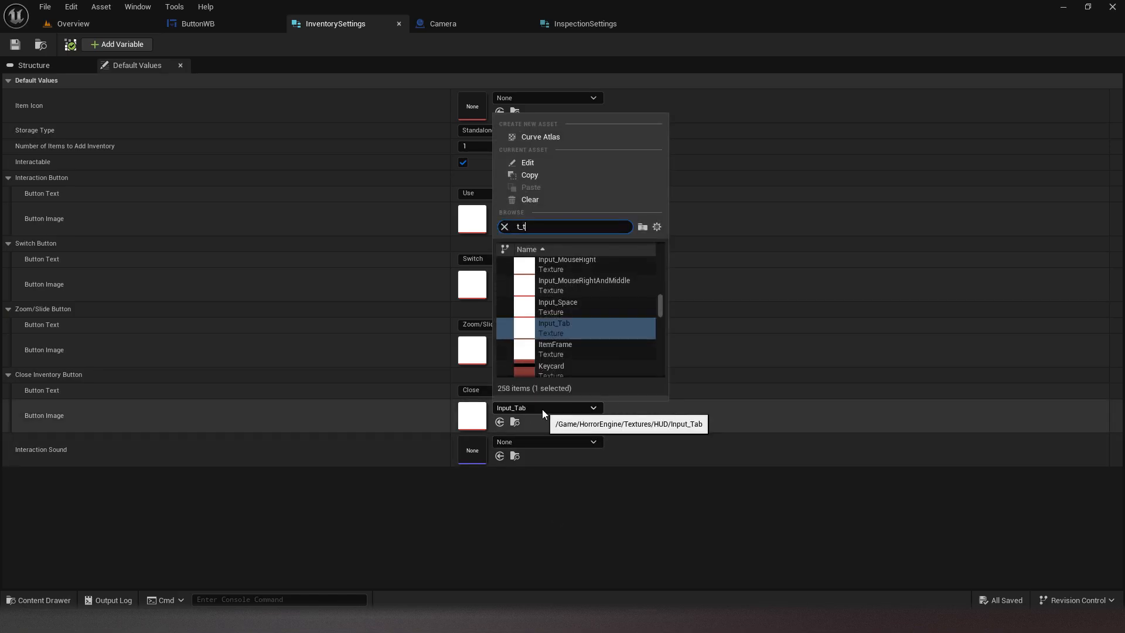
pyautogui.click(553, 324)
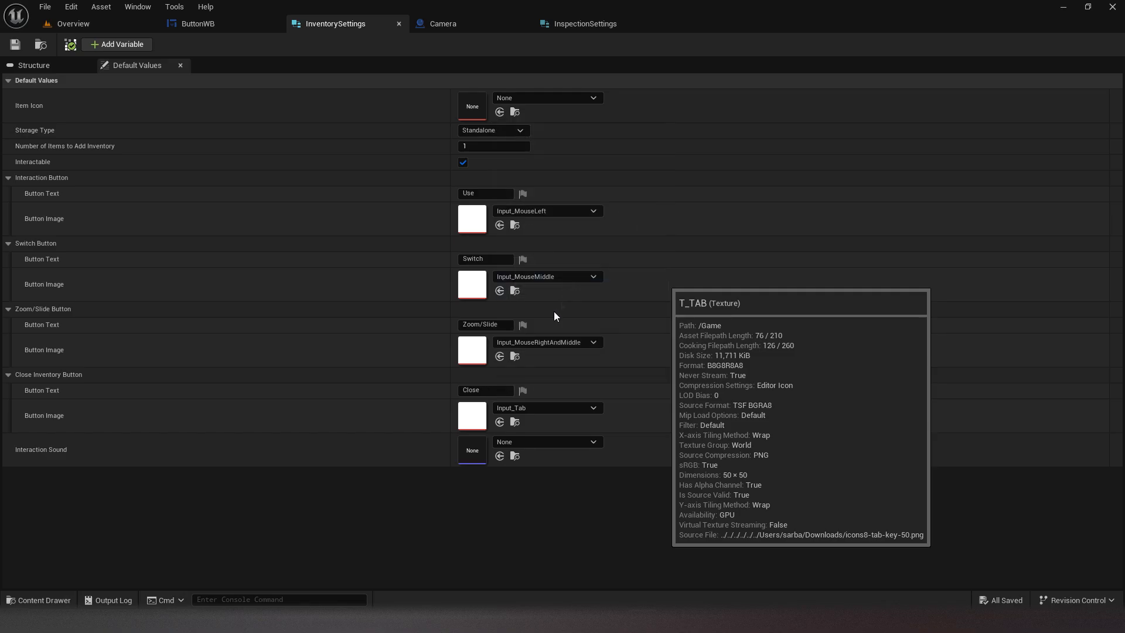
pyautogui.click(592, 210)
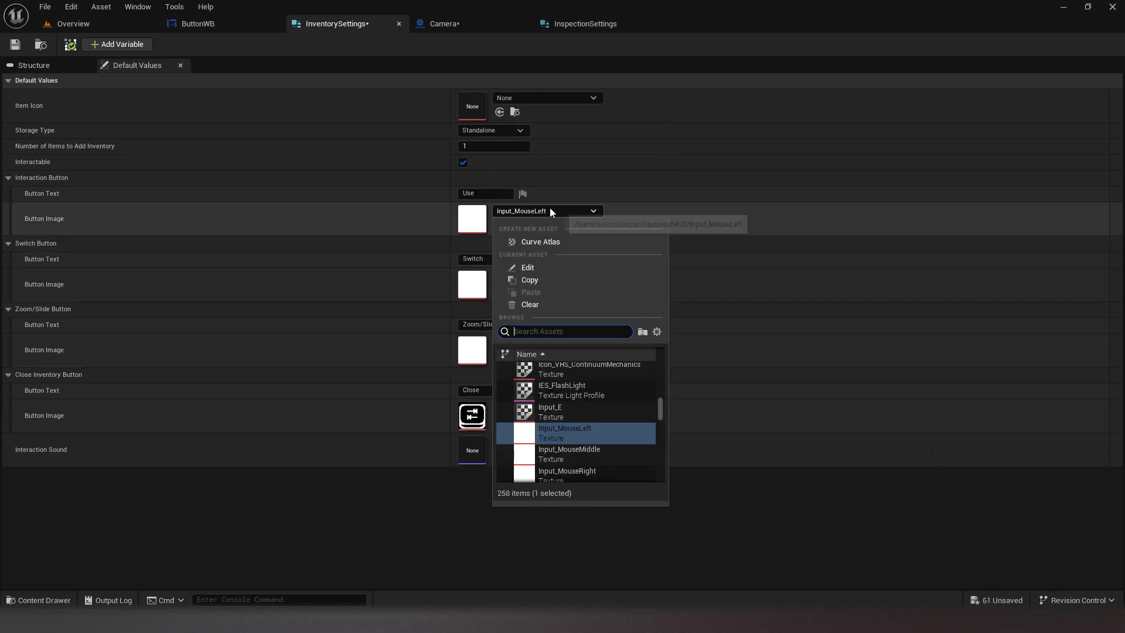
pyautogui.write('t_c')
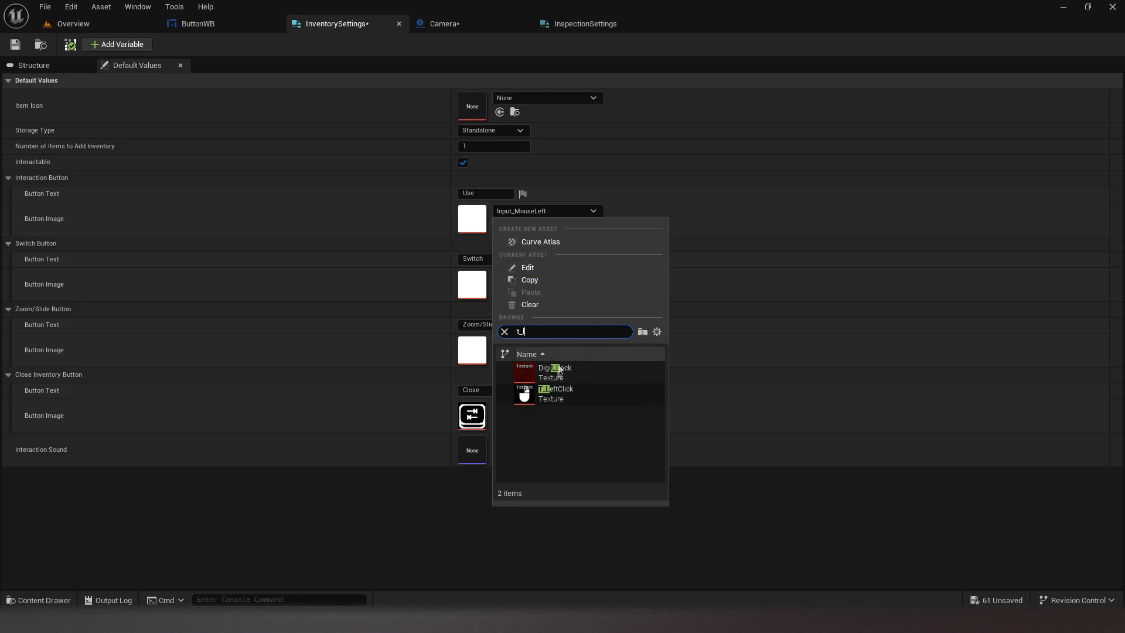
pyautogui.click(556, 394)
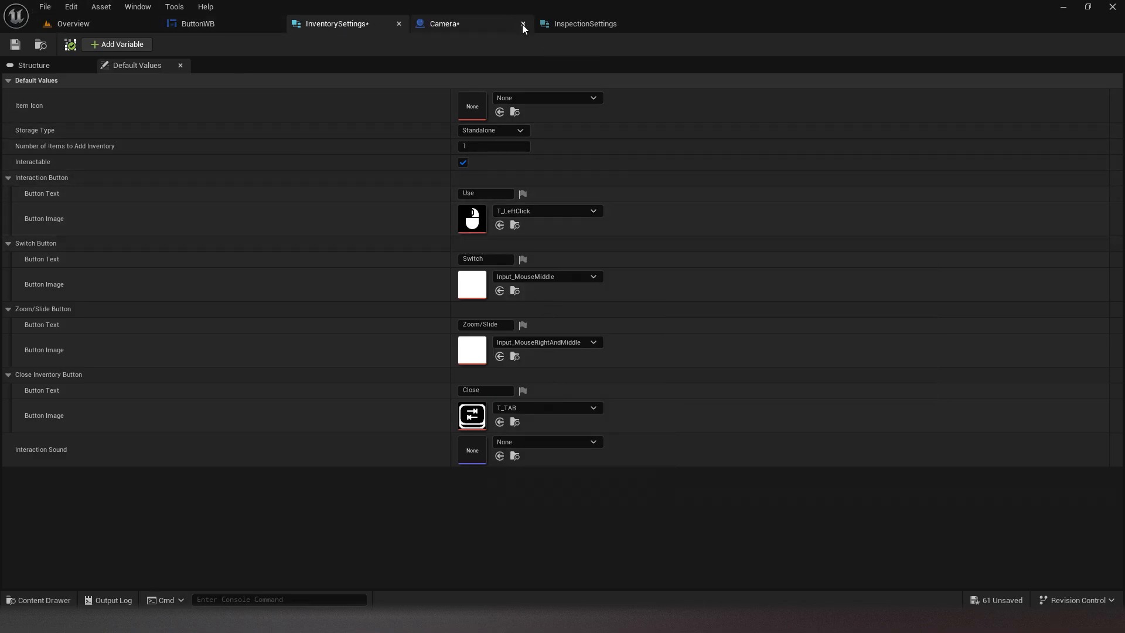
# Close the Camera editor, save all assets and return to the level overview.
pyautogui.click(44, 7)
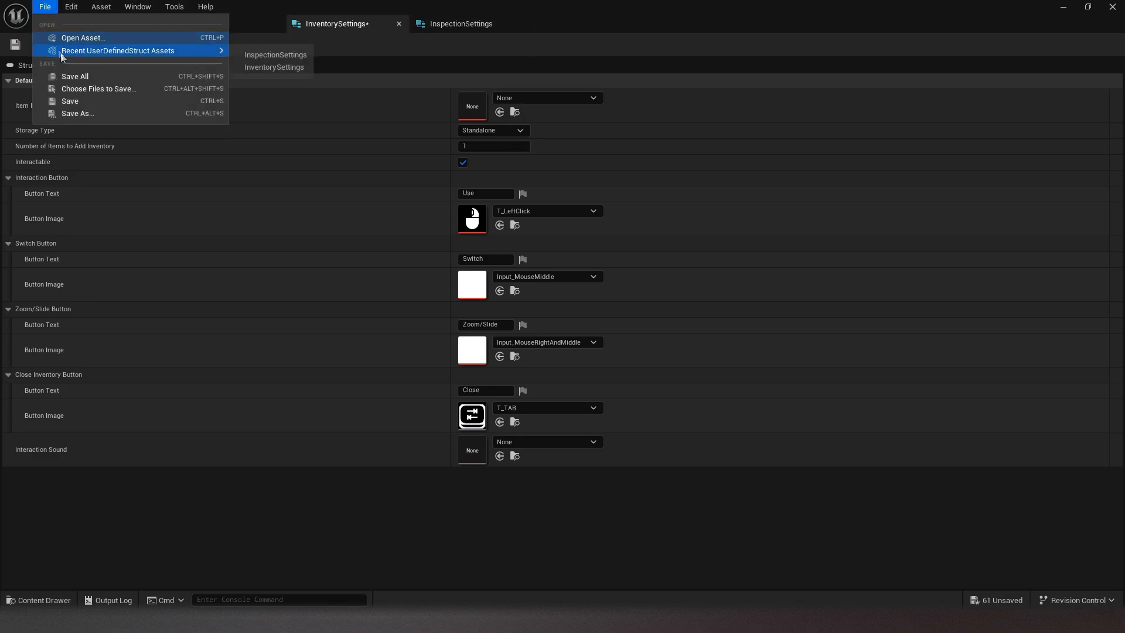
pyautogui.click(75, 77)
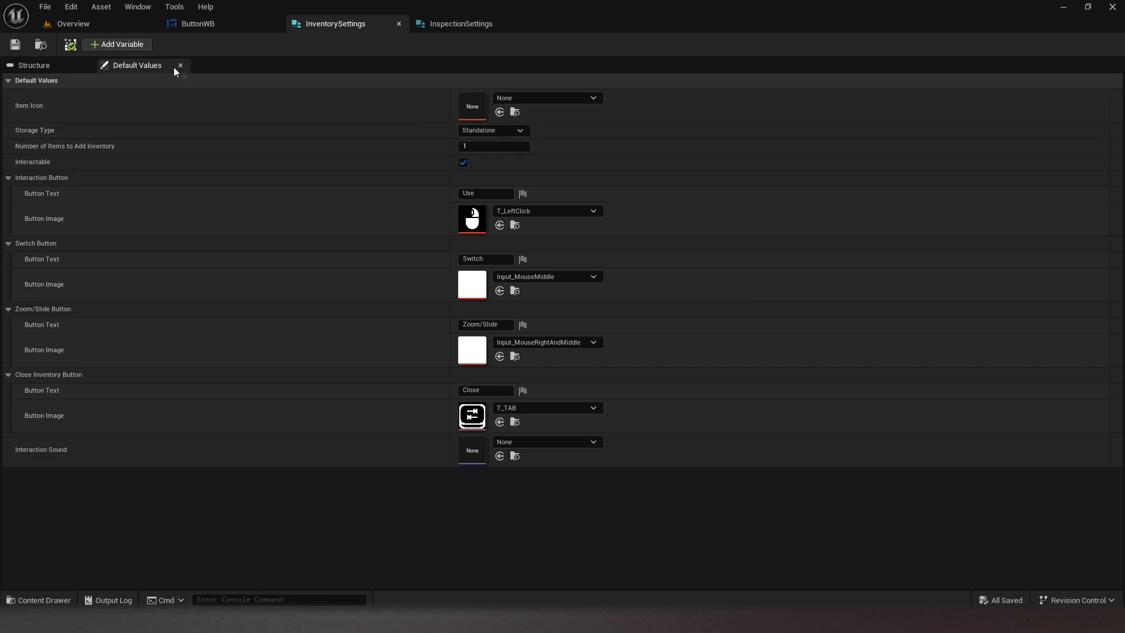
pyautogui.click(71, 23)
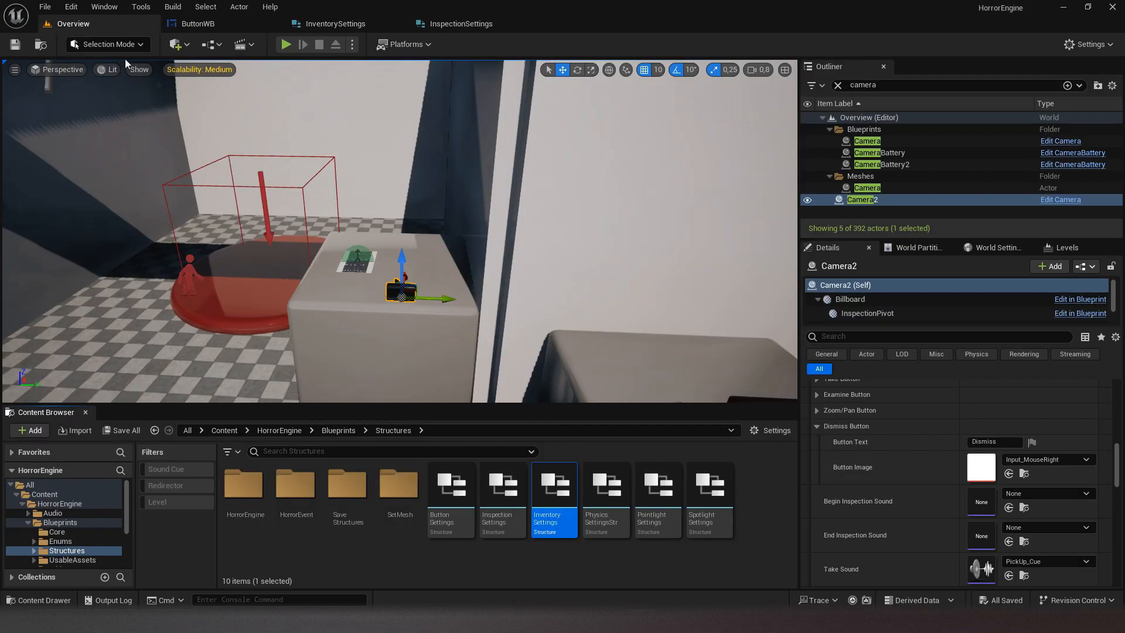
# Give InspectionSettings T_LeftClick for Take and T_RightClick for Dismiss, then save all assets.
pyautogui.click(460, 23)
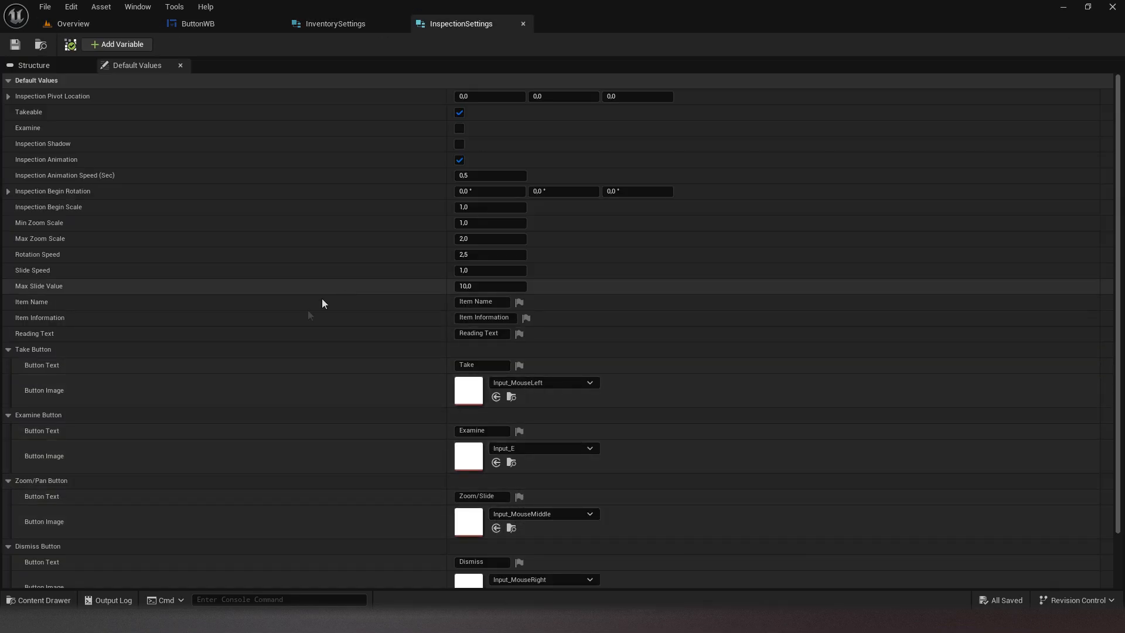
pyautogui.click(590, 382)
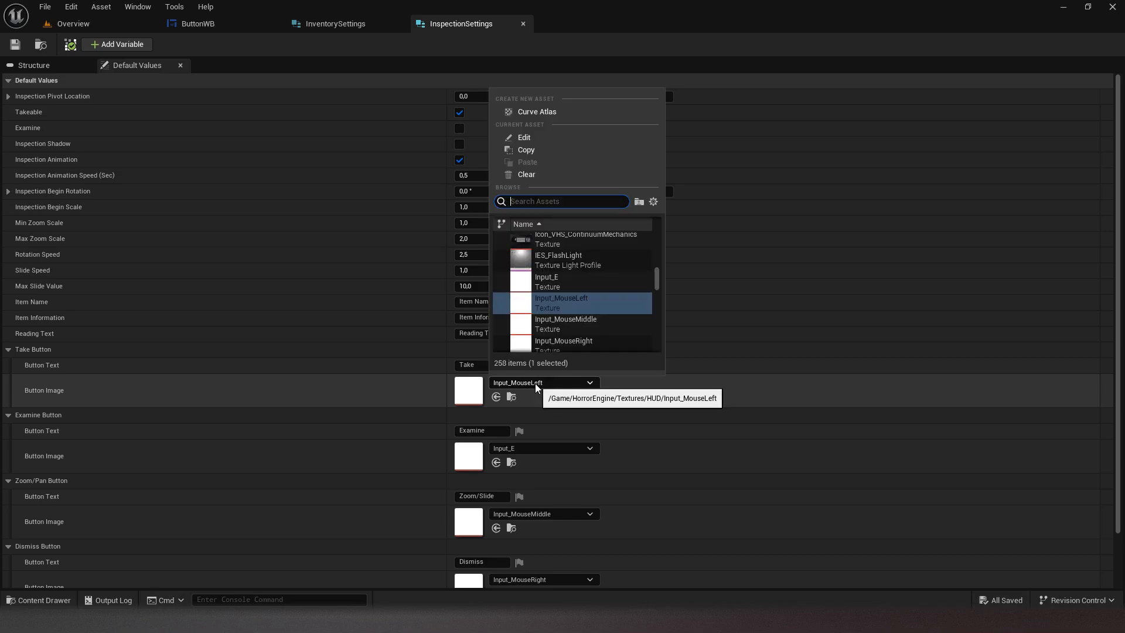
pyautogui.write('lef')
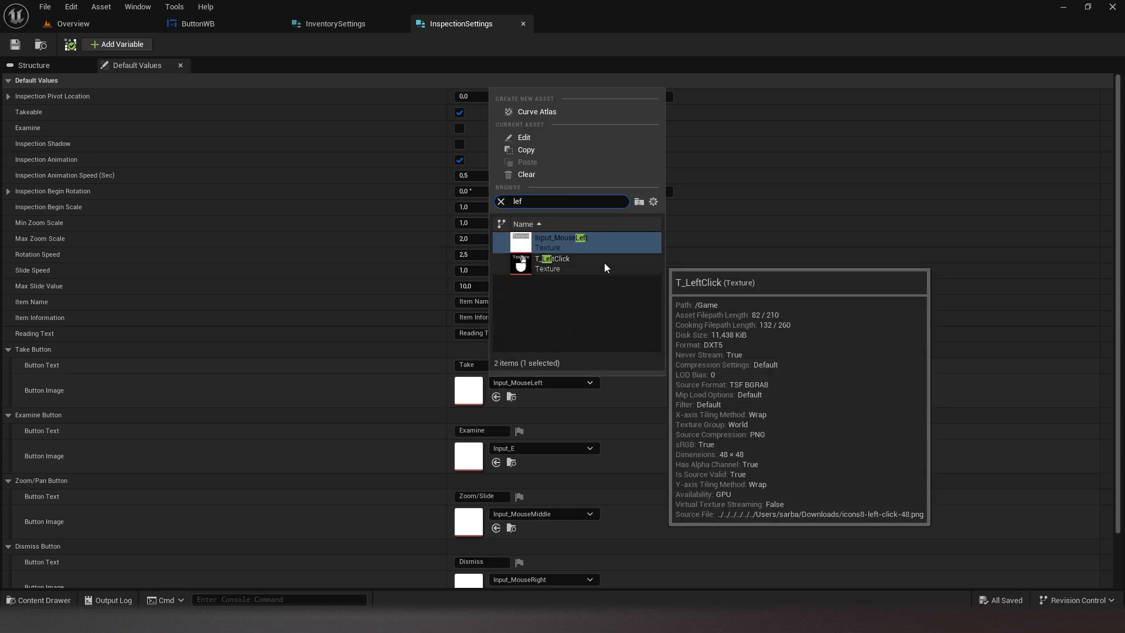
pyautogui.click(552, 258)
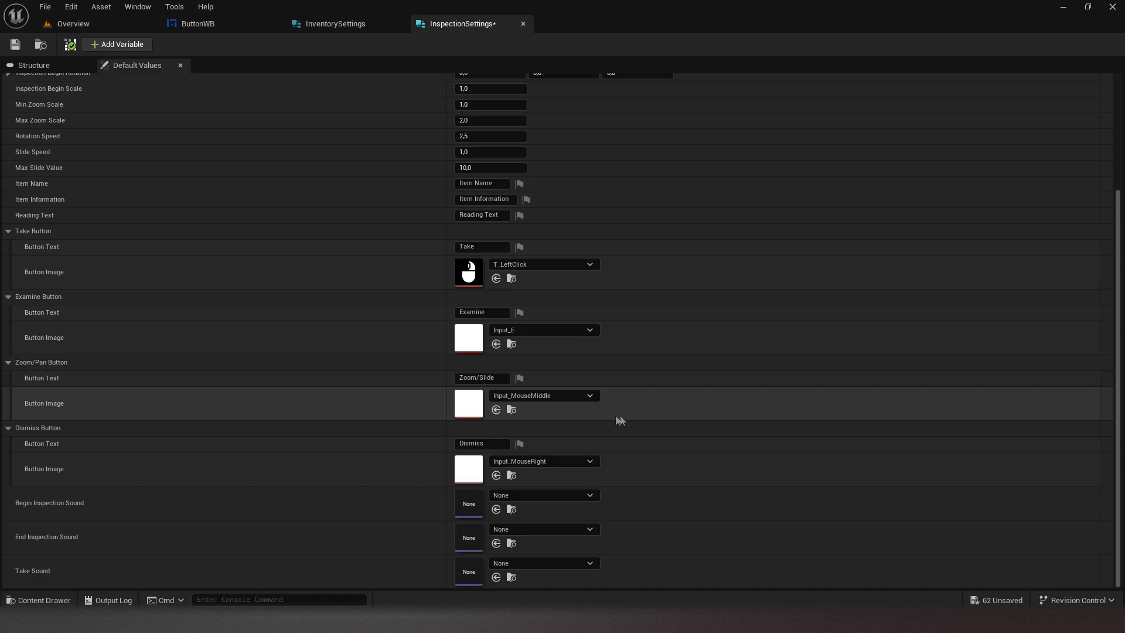
pyautogui.click(588, 460)
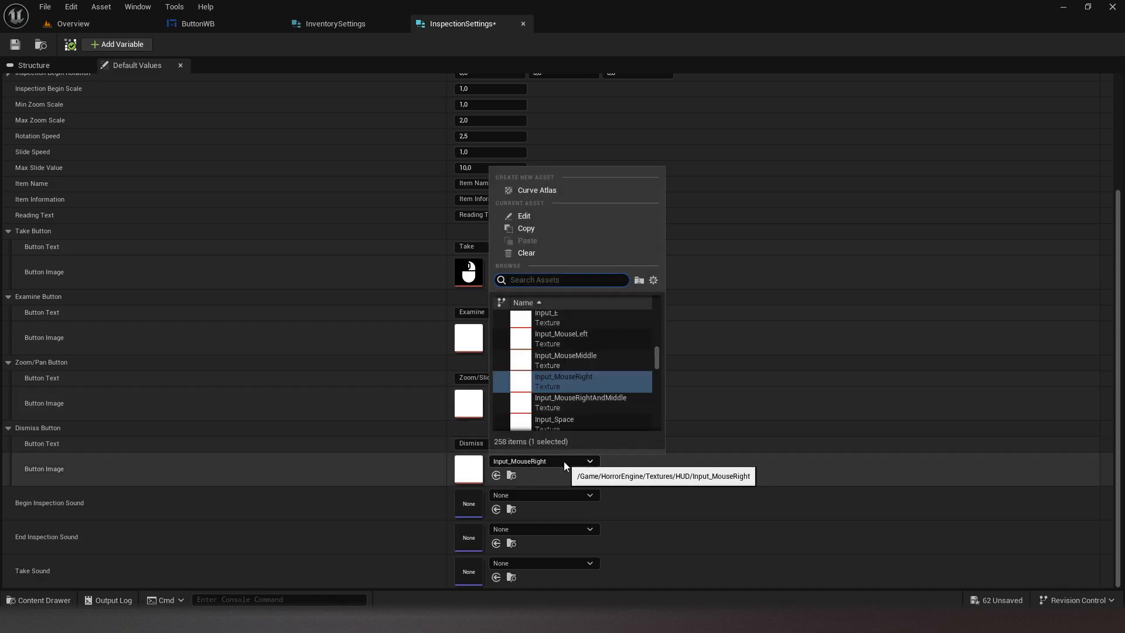
pyautogui.write('ri')
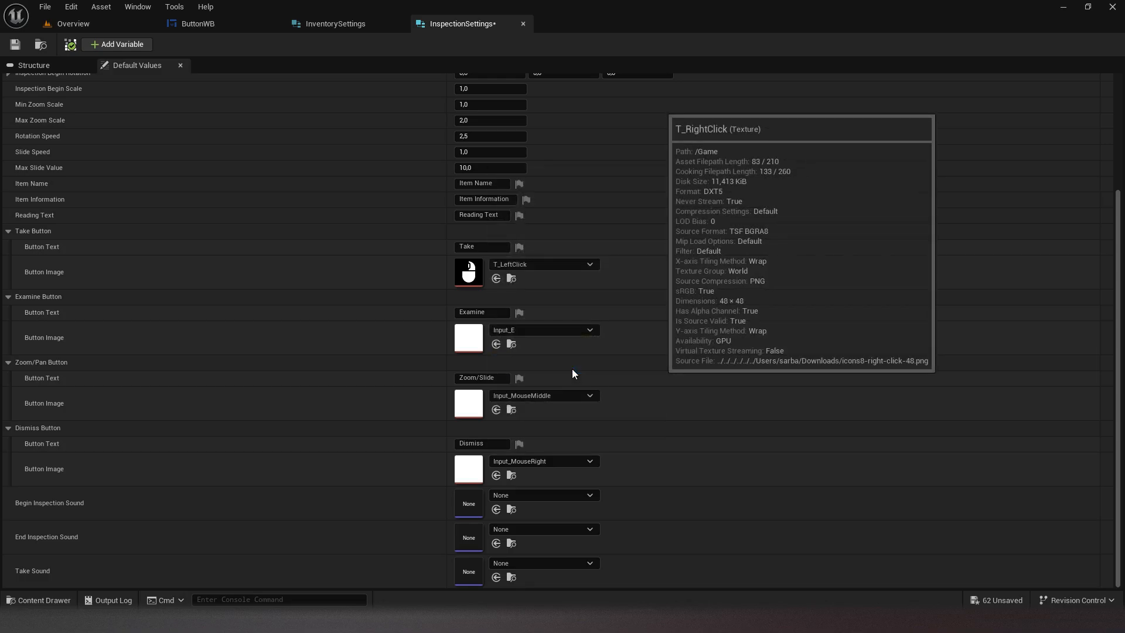
pyautogui.click(45, 7)
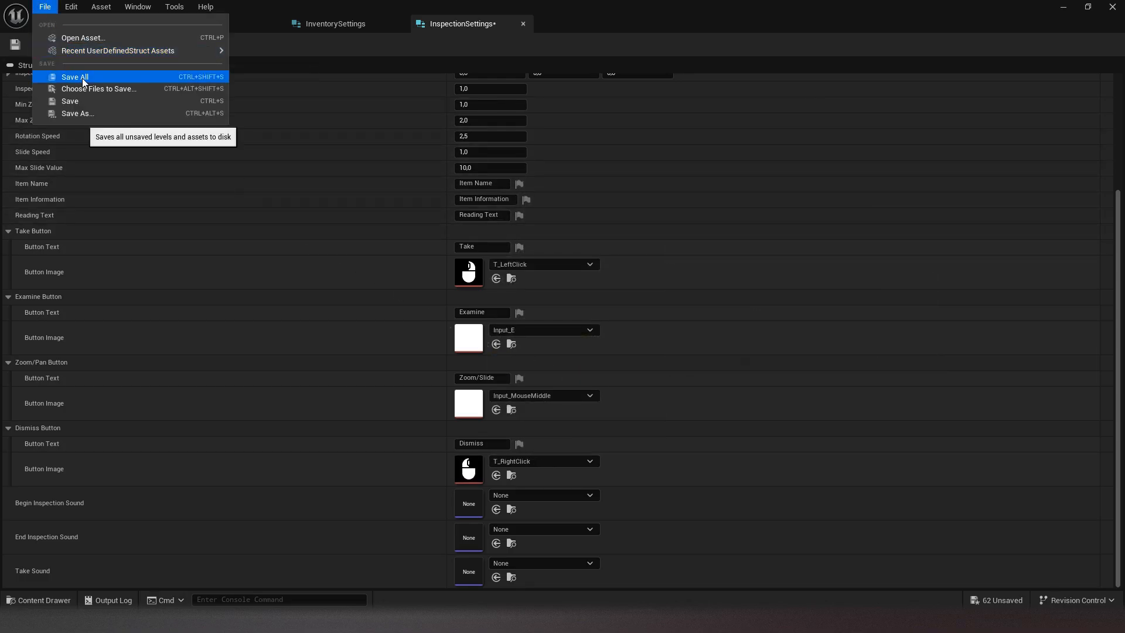
pyautogui.click(75, 77)
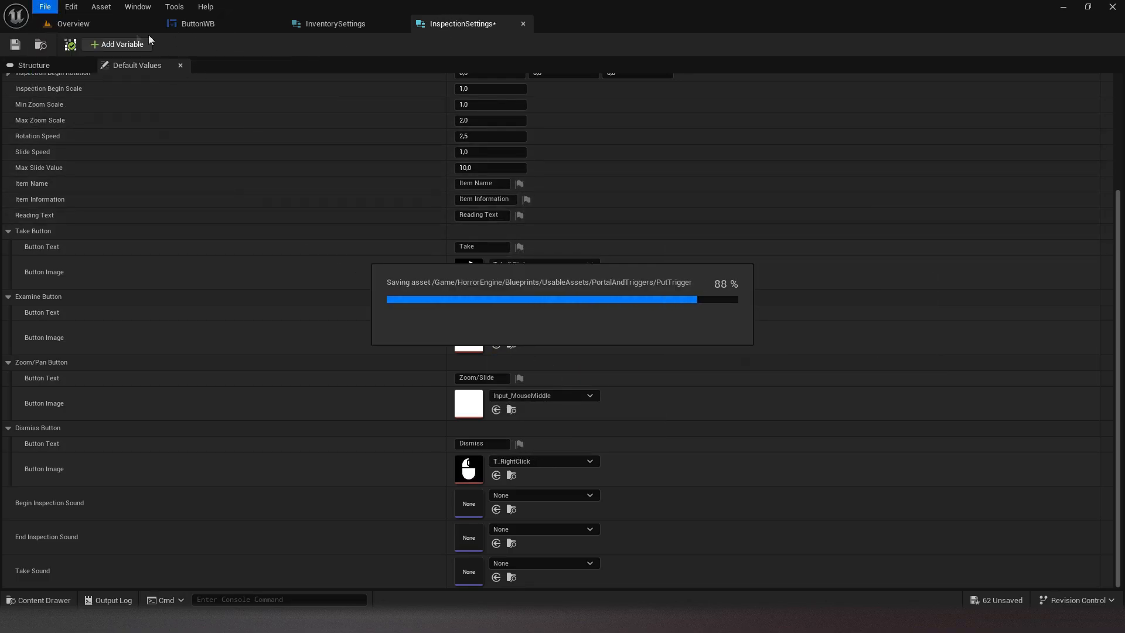
# Return to the level overview and play the level to test the new icons.
pyautogui.click(72, 23)
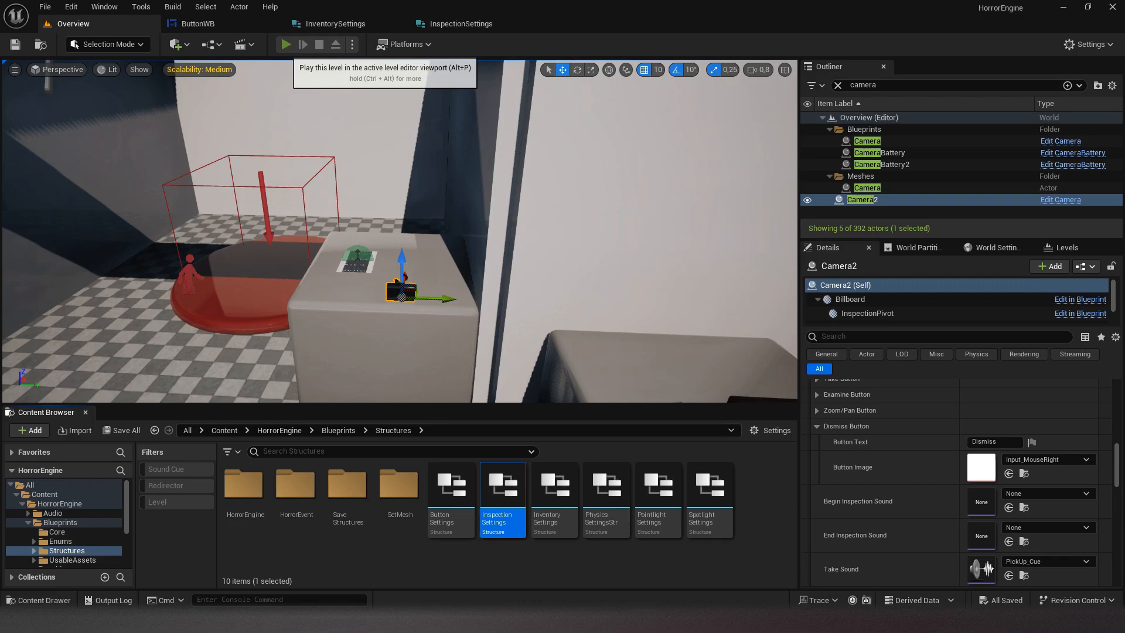
pyautogui.click(284, 43)
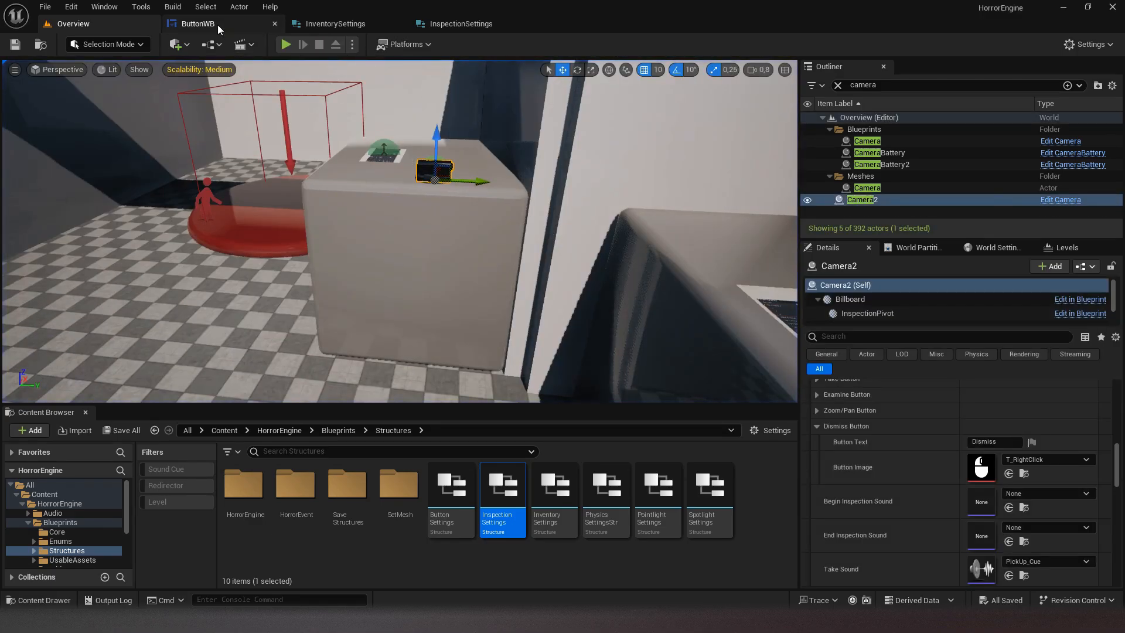
# Show ButtonWB's animation timeline with the ButtonImage colour and opacity track.
pyautogui.click(196, 23)
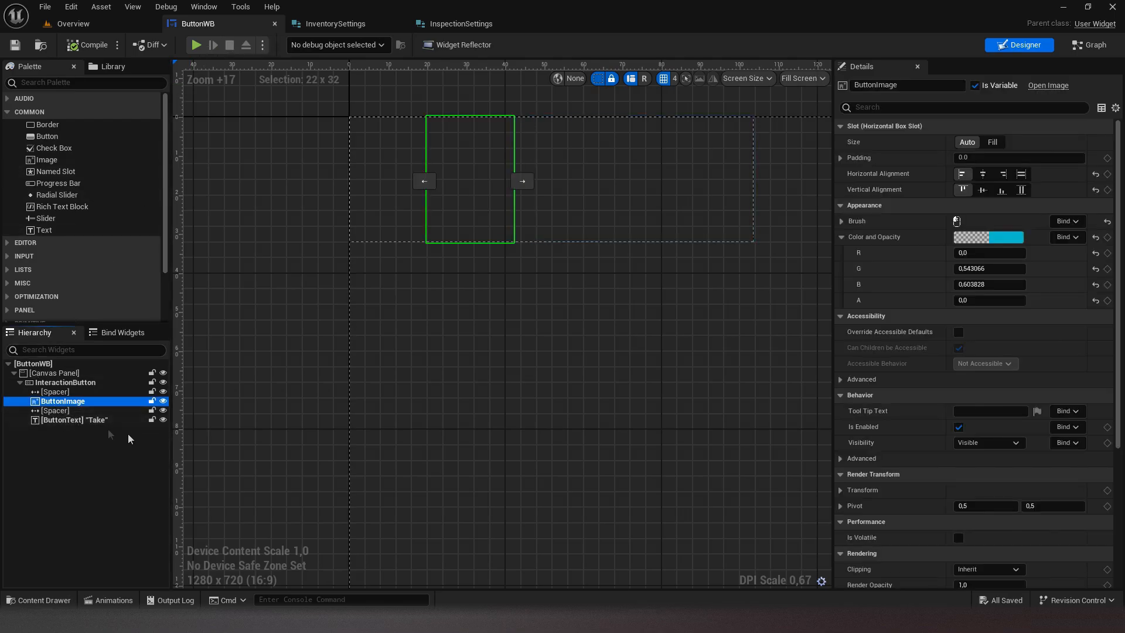
pyautogui.moveTo(105, 600)
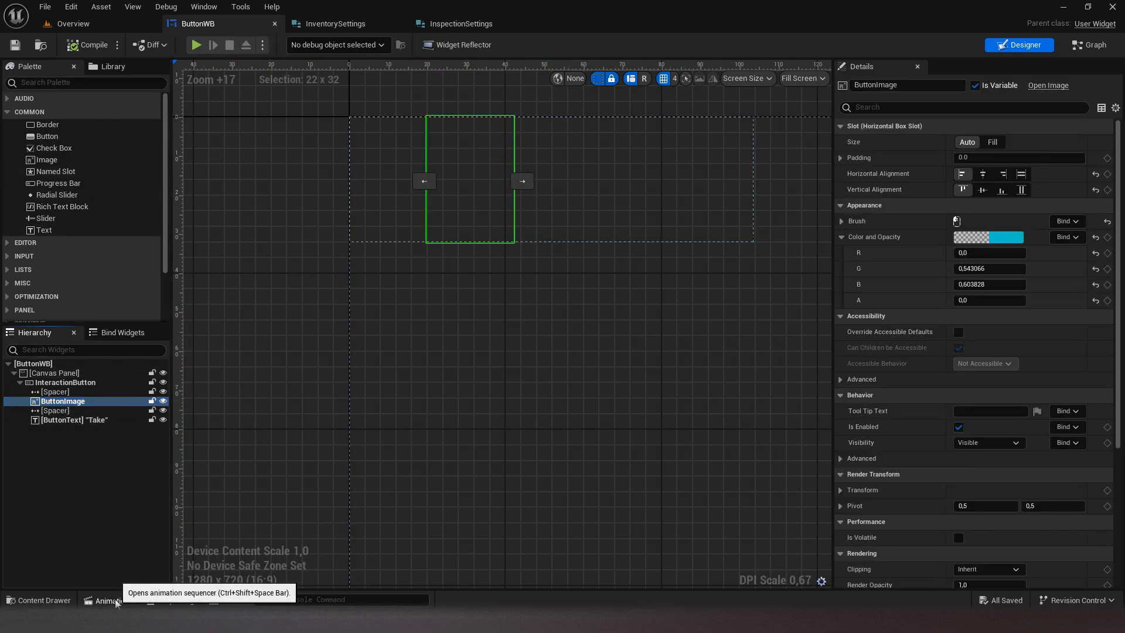
pyautogui.click(103, 600)
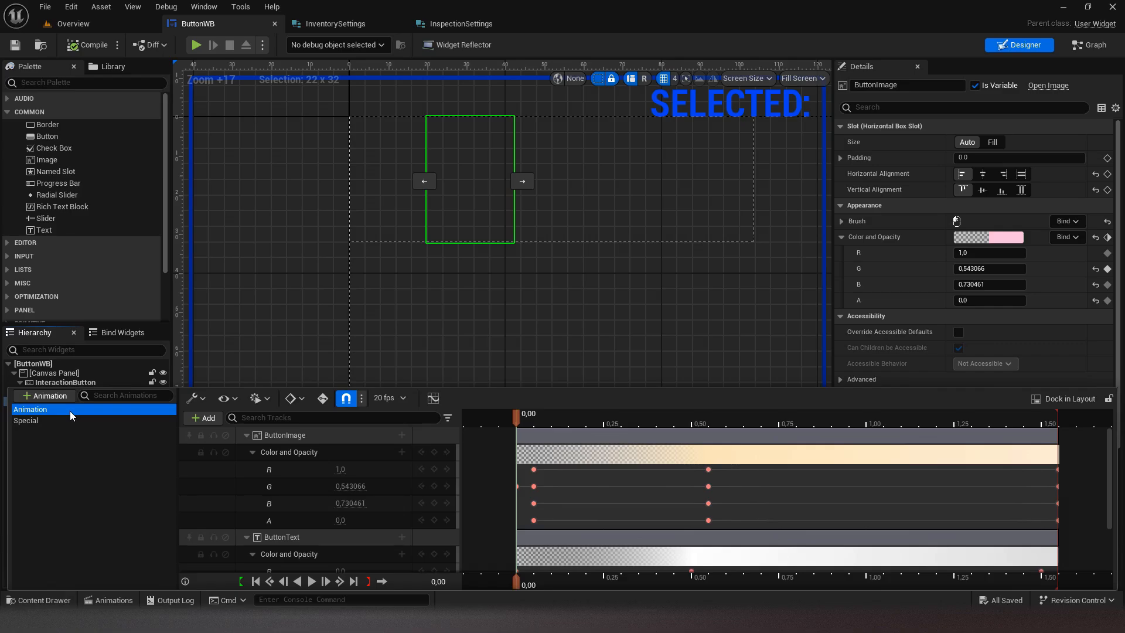
pyautogui.moveTo(519, 487)
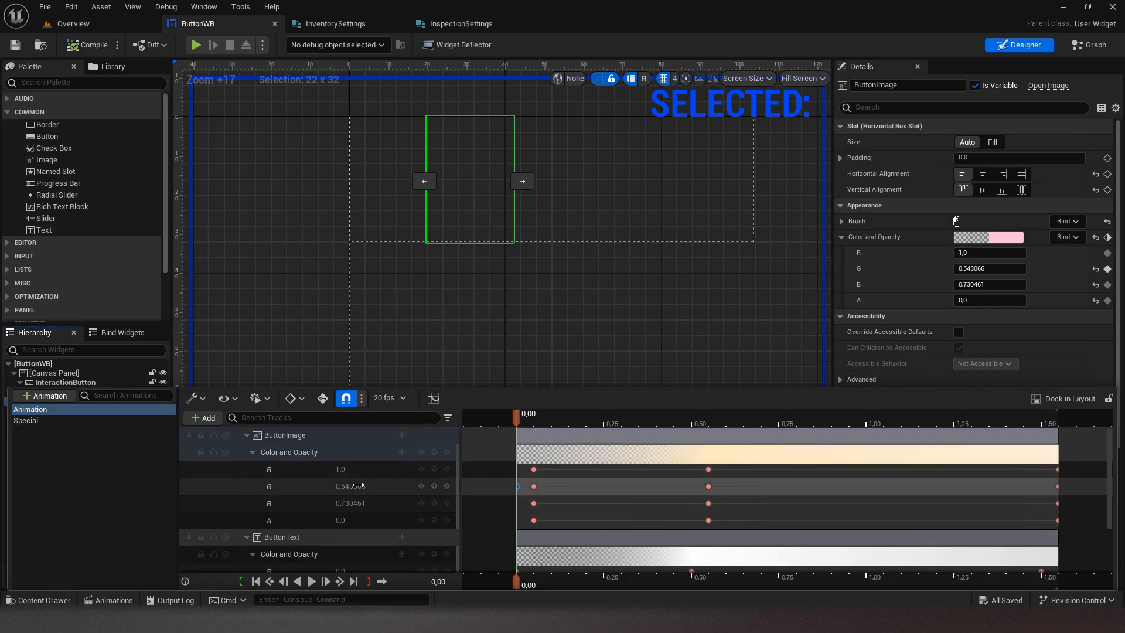
# Set the icon colour's green keyframe to 0.37, compile ButtonWB and play the level.
pyautogui.click(989, 237)
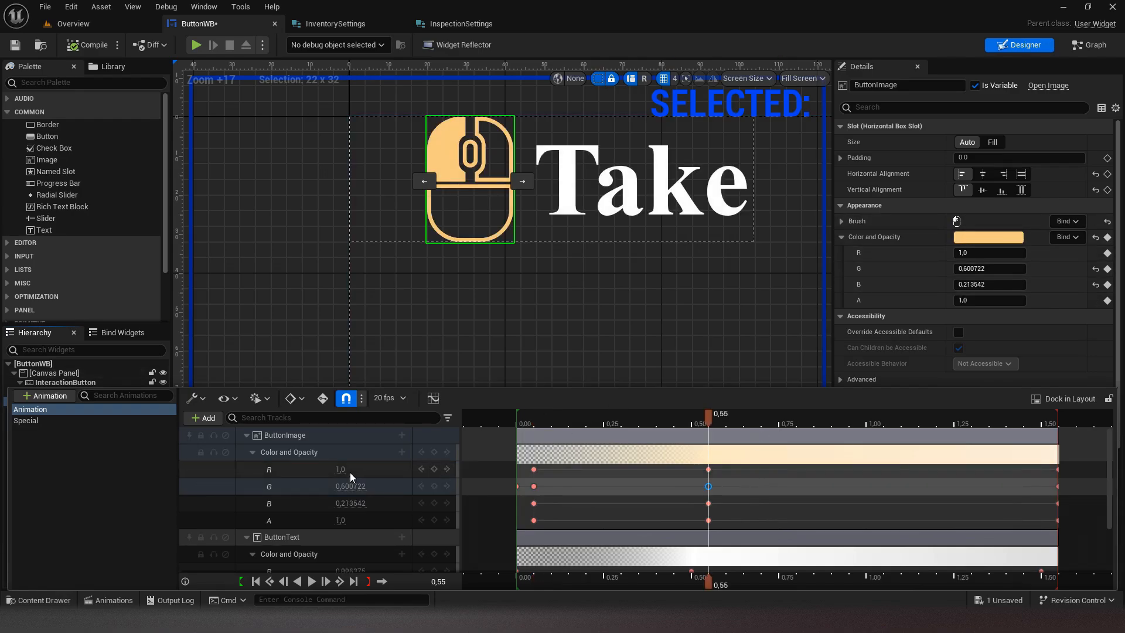
pyautogui.write('0.37')
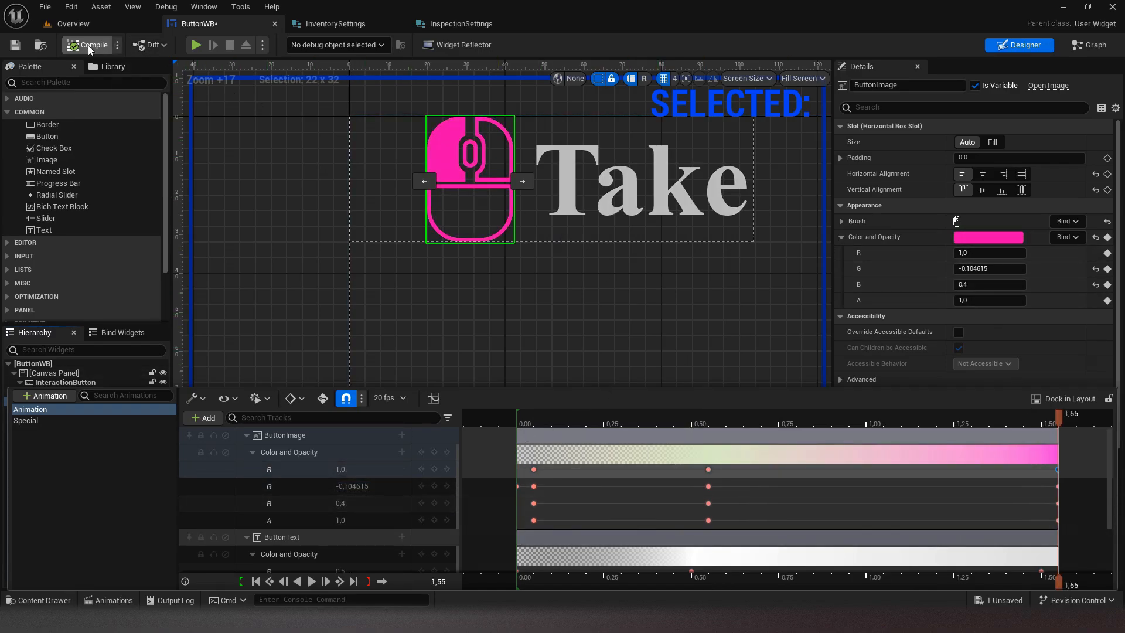
pyautogui.click(71, 23)
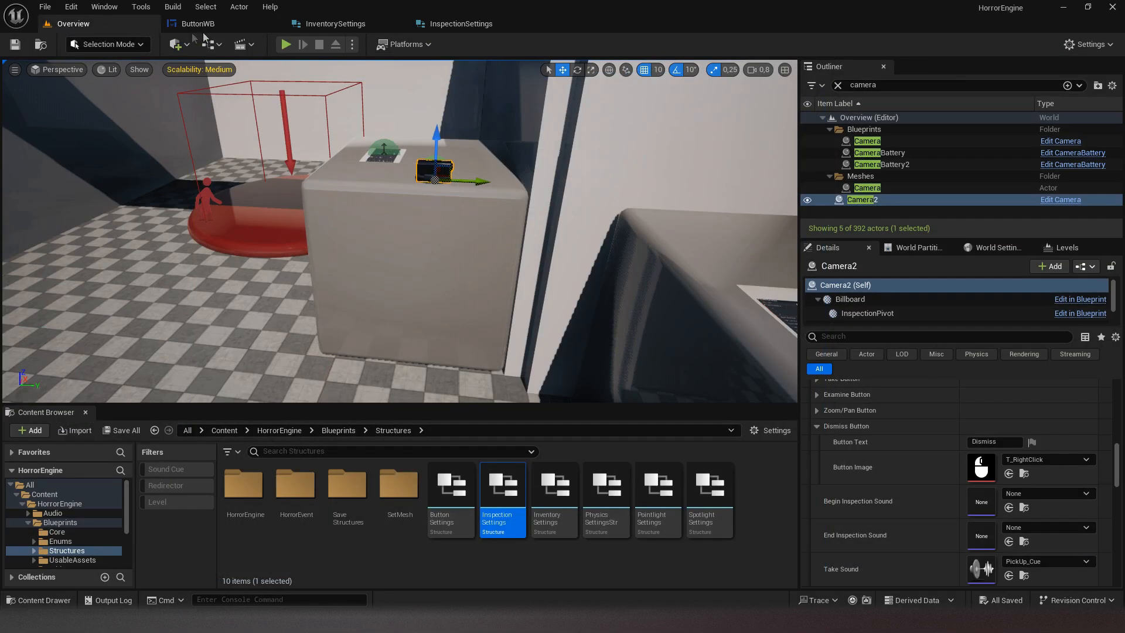
pyautogui.click(286, 43)
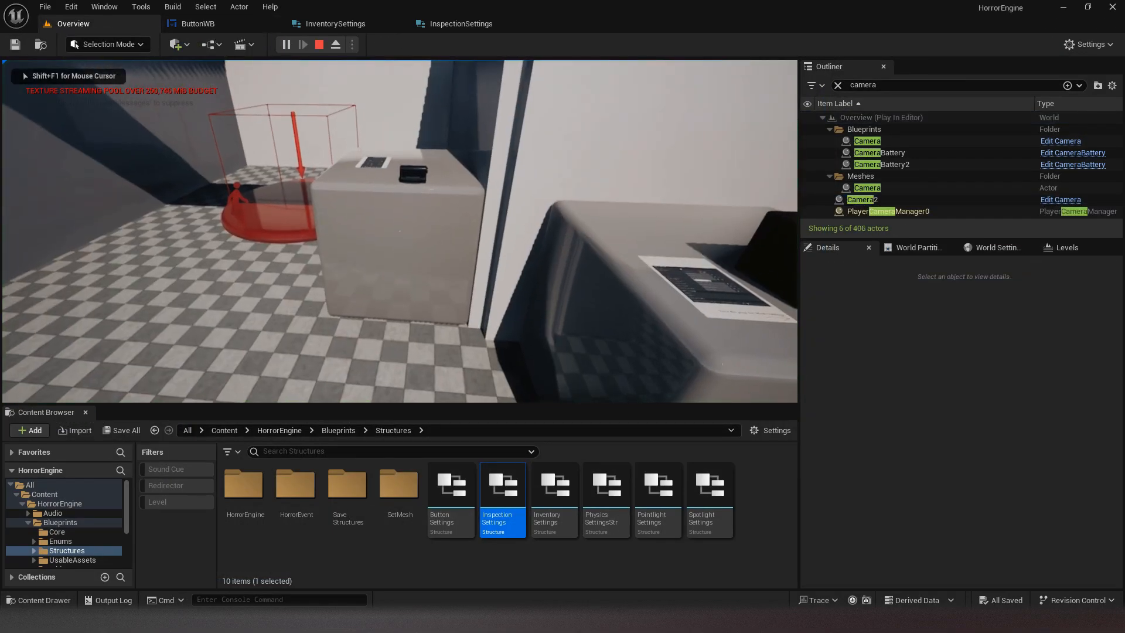